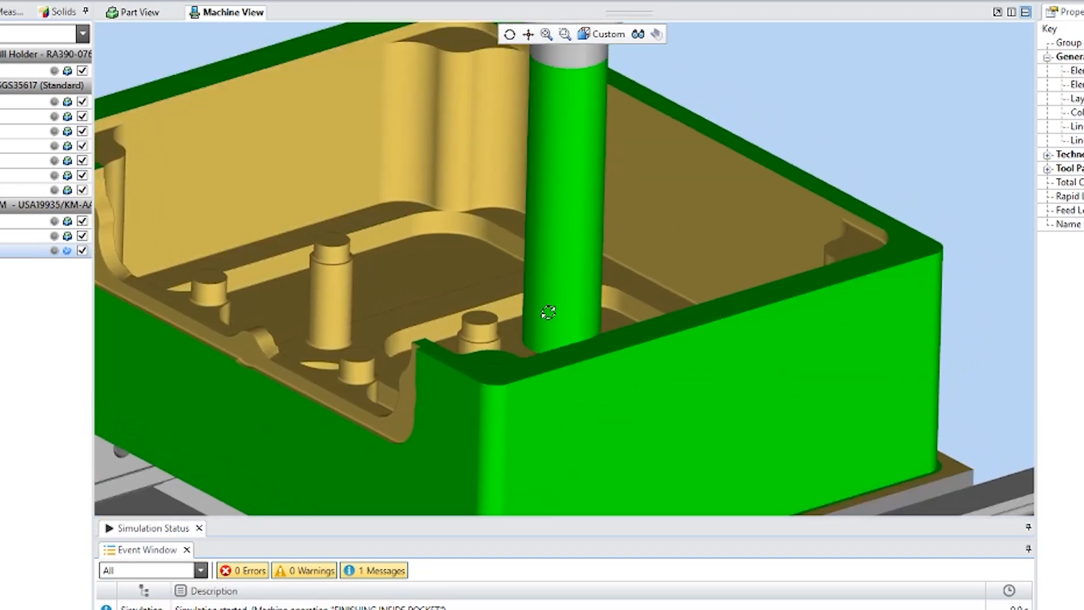
Orbit the machine view to see the pocket wall beside the cutting end mill.
drag(547, 313, 577, 327)
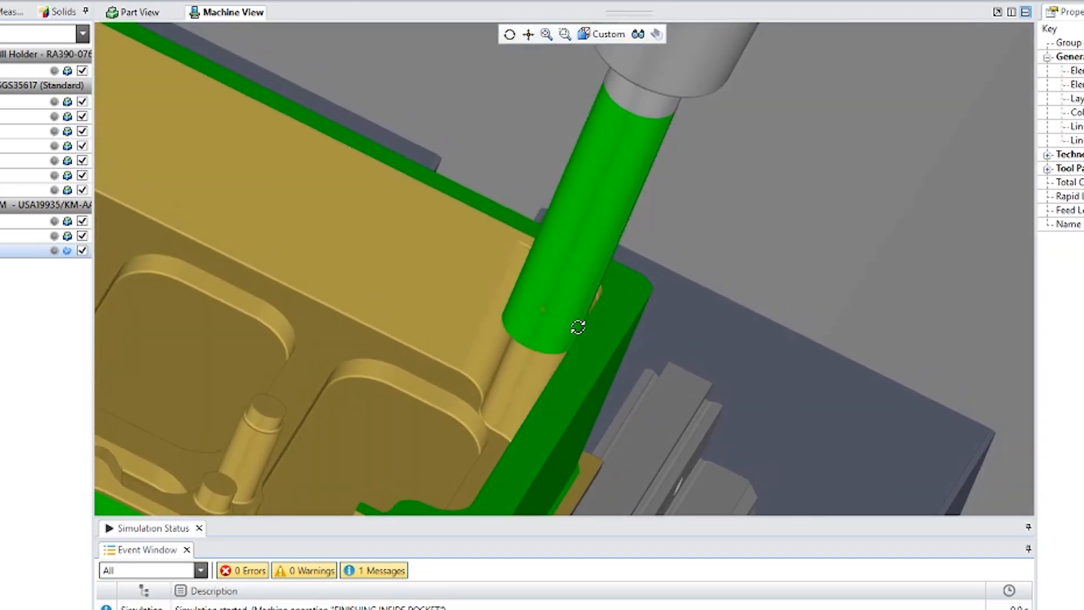